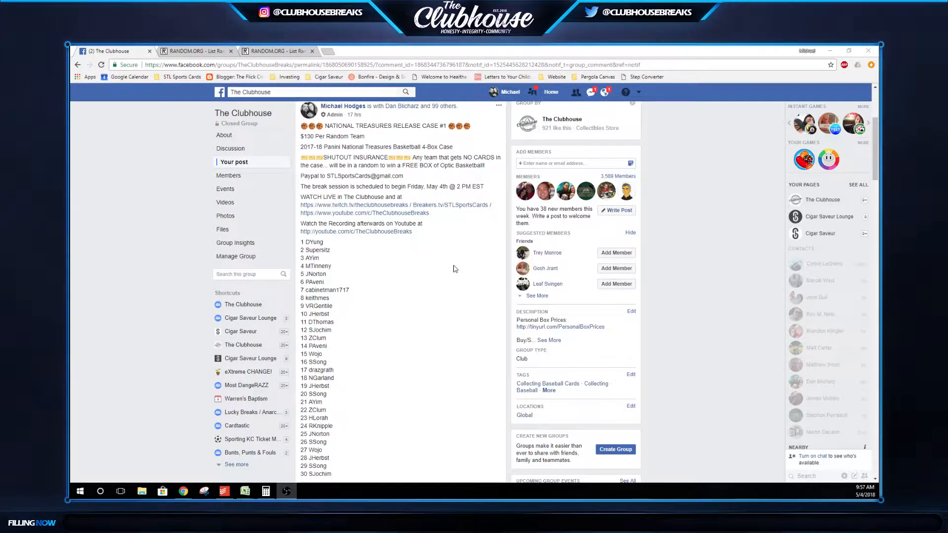
Step: Write the comment 'RECORDING TEAM RANDOMS' on the Facebook group post
{"action": "scroll", "scroll_direction": "down", "scroll_amount": 3}
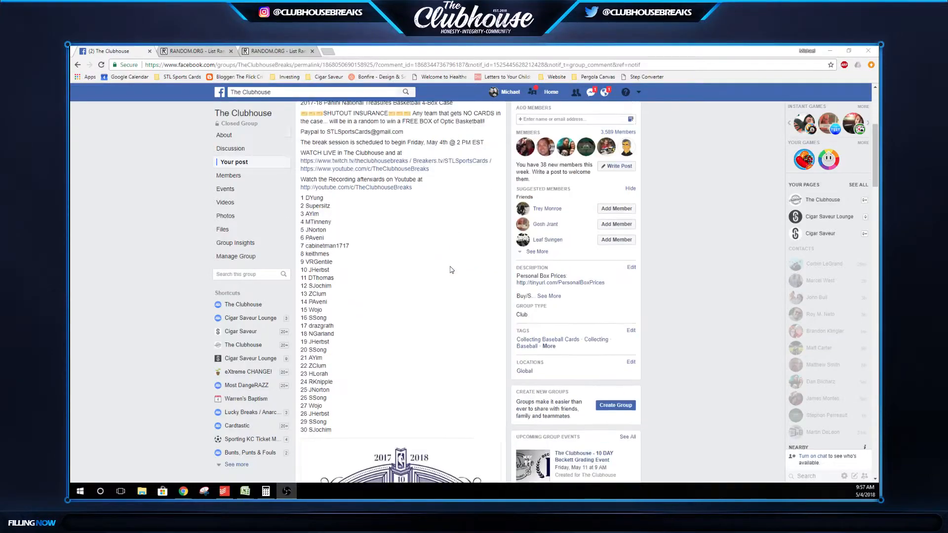
{"action": "scroll", "scroll_direction": "down", "scroll_amount": 3}
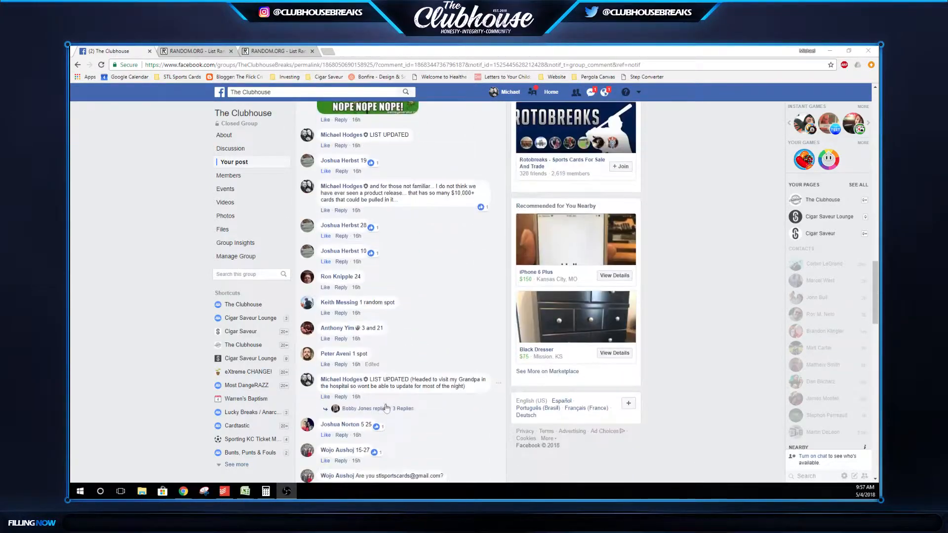
{"action": "scroll", "scroll_direction": "down", "scroll_amount": 3}
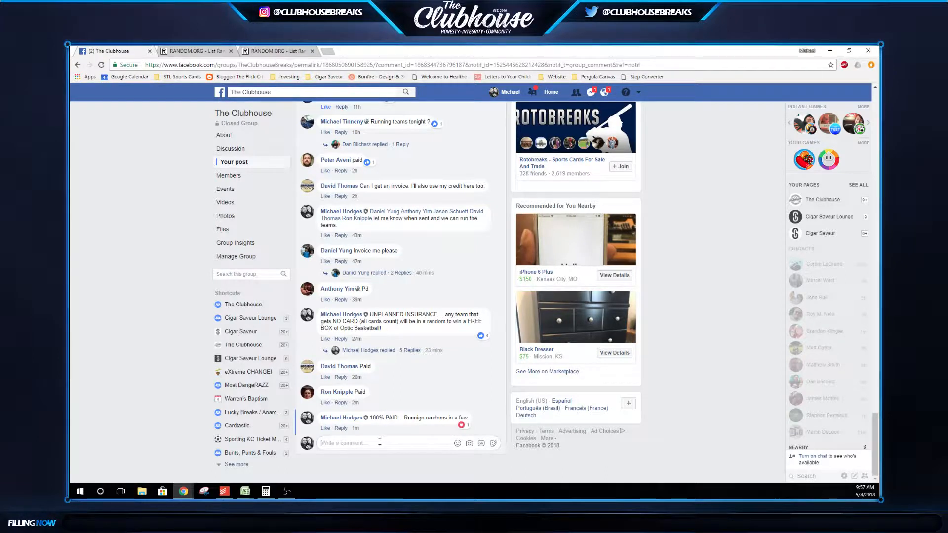
{"action": "type", "text": "RECORDING"}
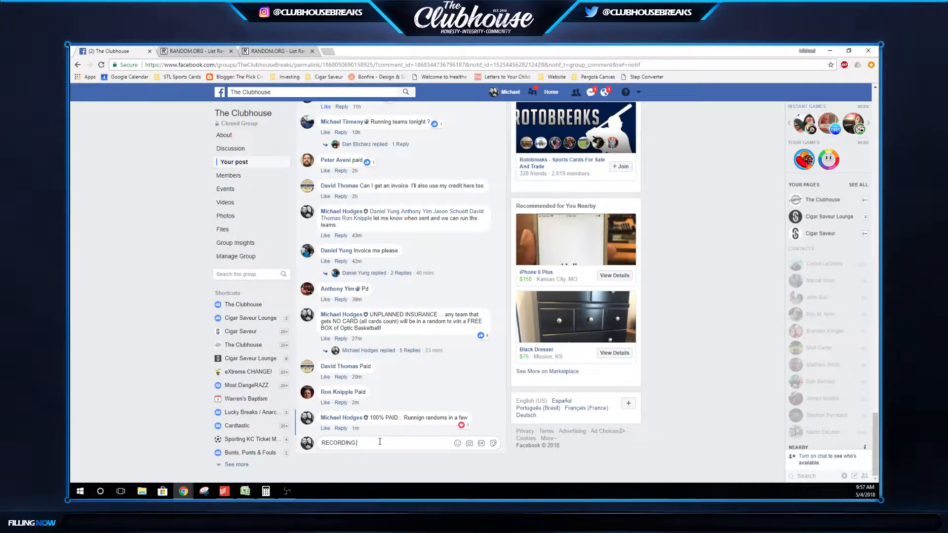
{"action": "type", "text": "TEAM RANDOMS"}
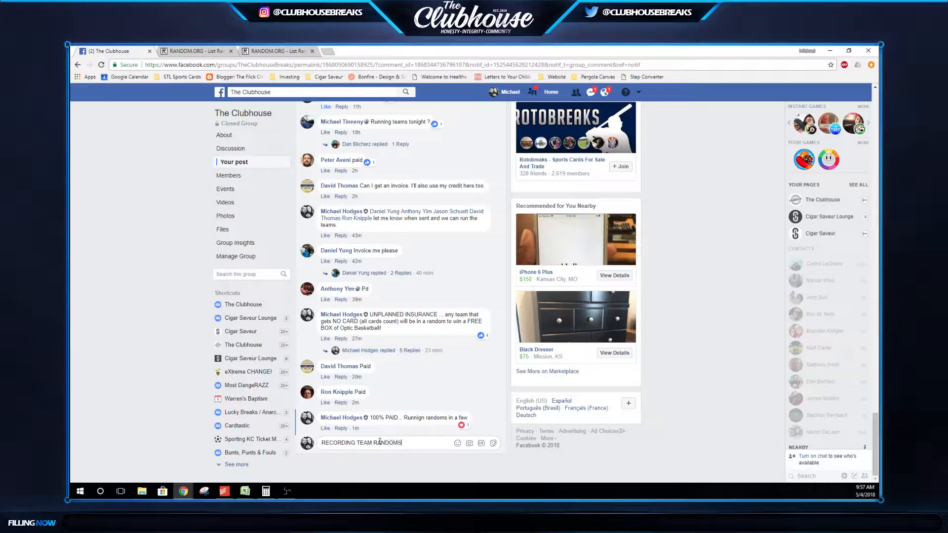
{"action": "left_click", "coordinate": [194, 51]}
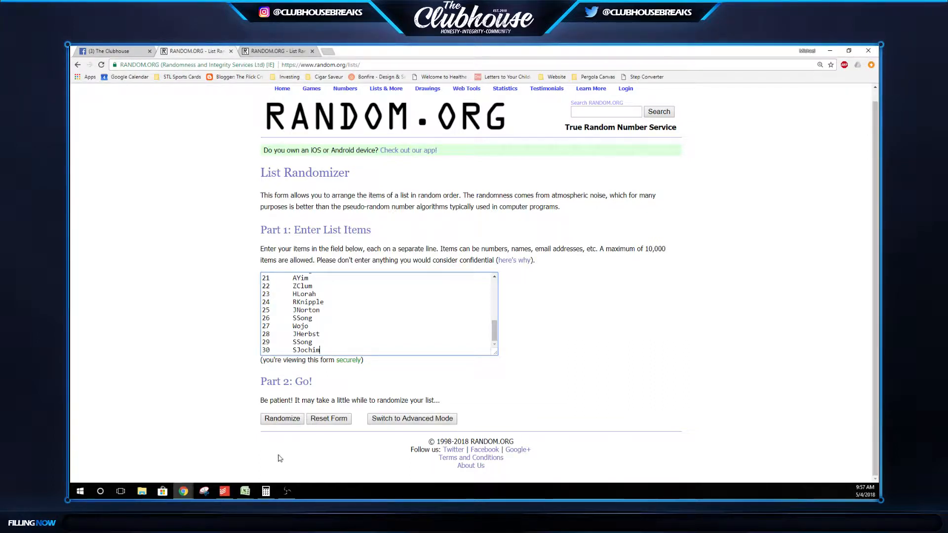
Step: Shuffle the 30-name list three times and carry the result into Excel column A
{"action": "left_click", "coordinate": [282, 418]}
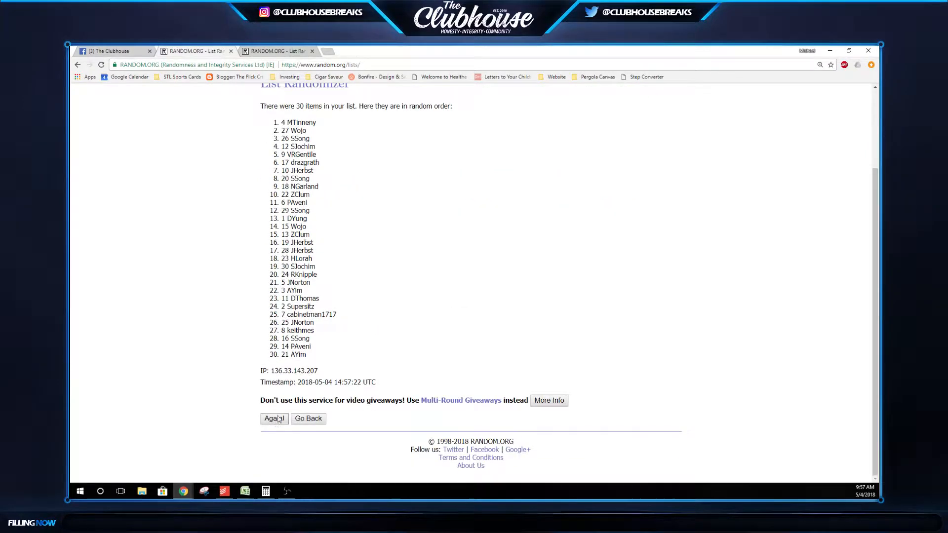
{"action": "left_click", "coordinate": [274, 419]}
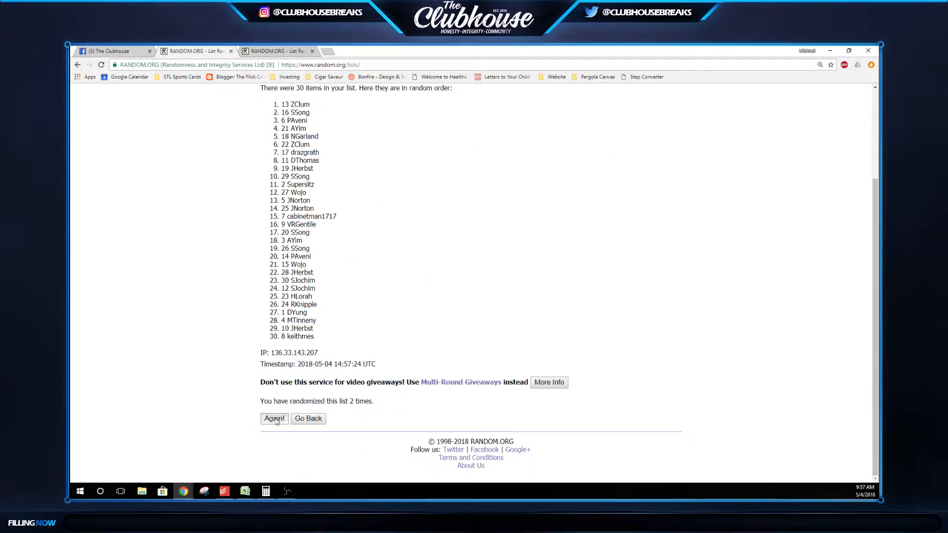
{"action": "left_click", "coordinate": [274, 419]}
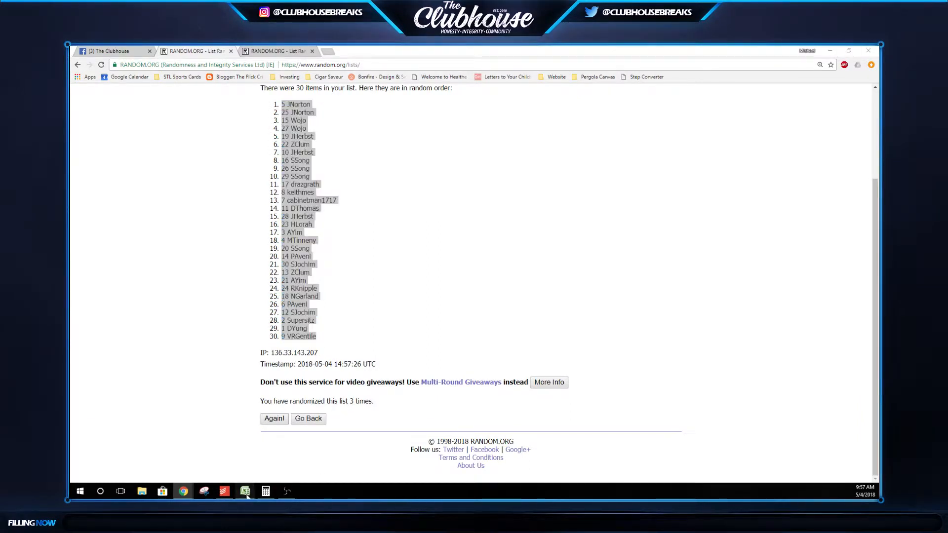
{"action": "left_click", "coordinate": [245, 492]}
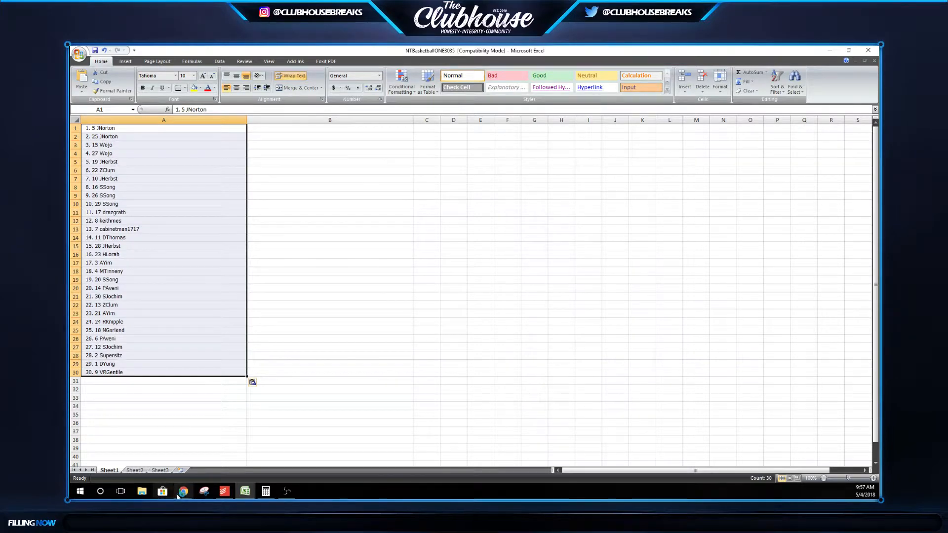
{"action": "left_click", "coordinate": [183, 492]}
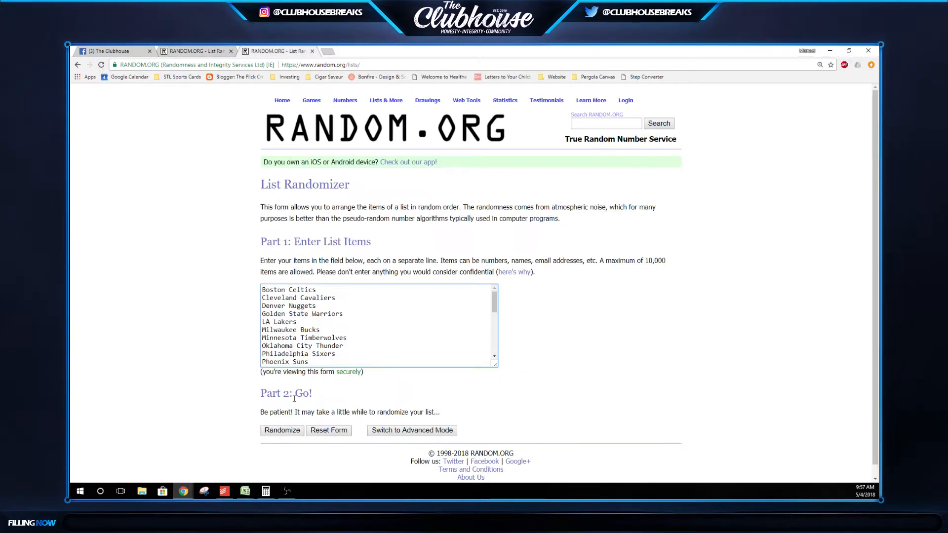
Step: Shuffle the NBA team list three times, place it in column B, and enlarge the paired text to size 15
{"action": "left_click", "coordinate": [282, 431]}
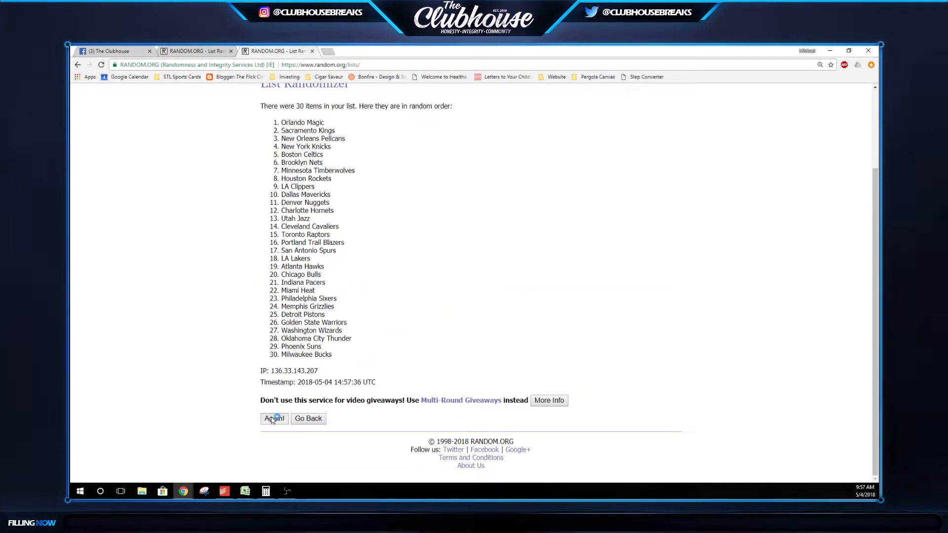
{"action": "left_click", "coordinate": [275, 419]}
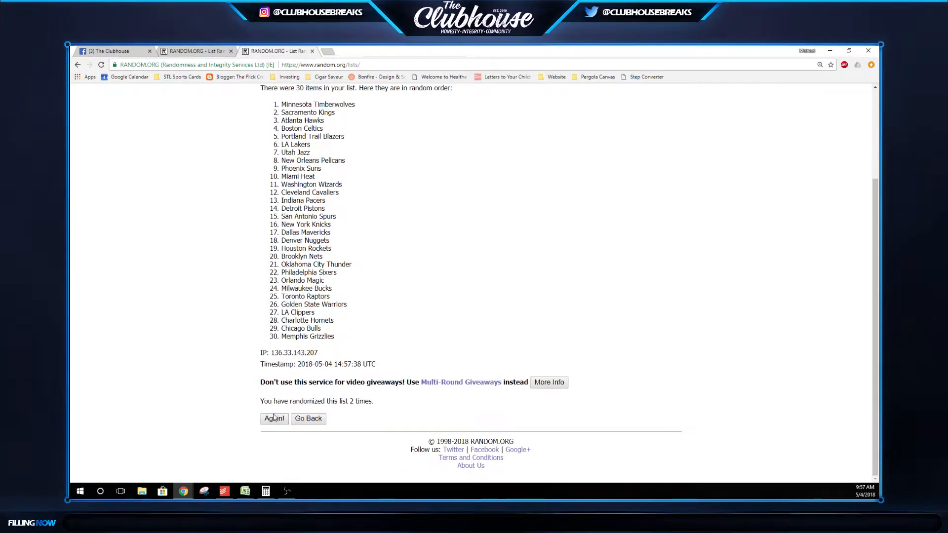
{"action": "left_click", "coordinate": [274, 419]}
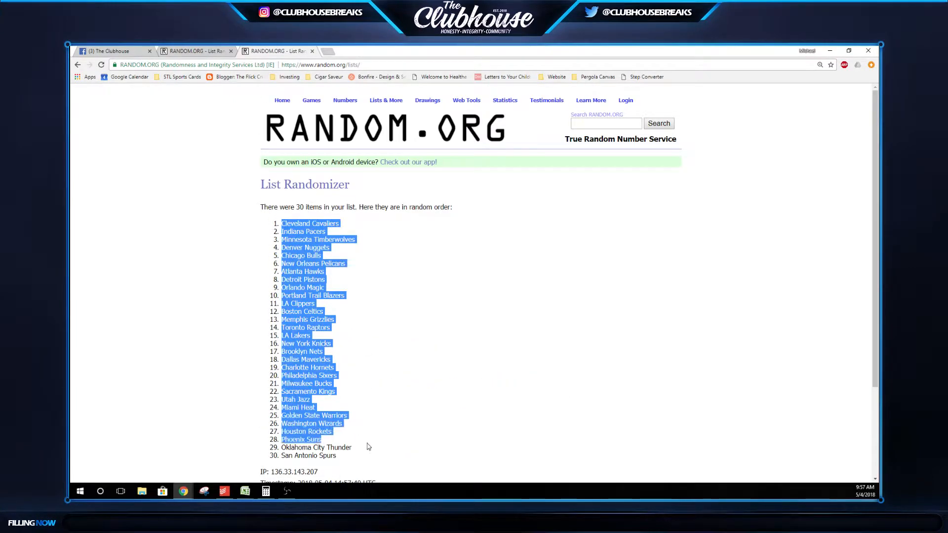
{"action": "scroll", "scroll_direction": "down", "scroll_amount": 3}
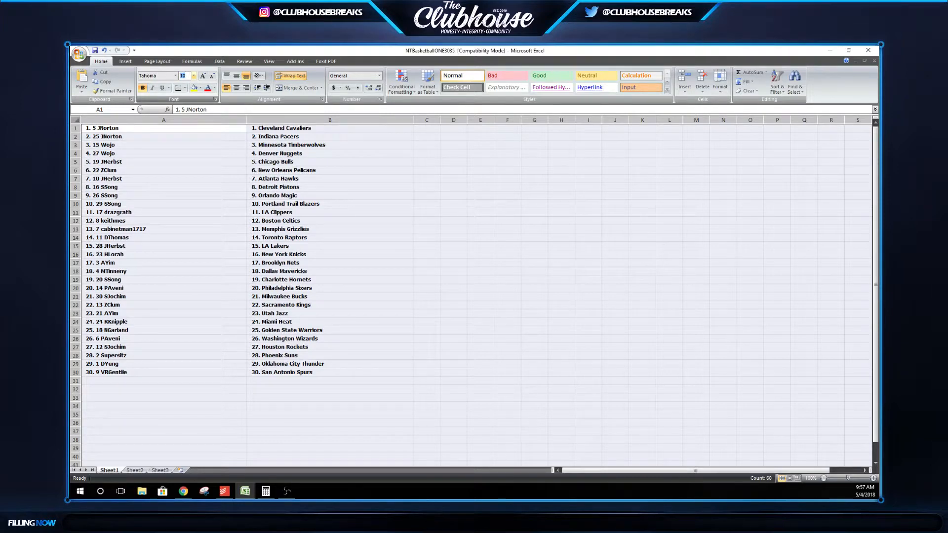
{"action": "left_click", "coordinate": [203, 75]}
{"action": "type", "text": "15"}
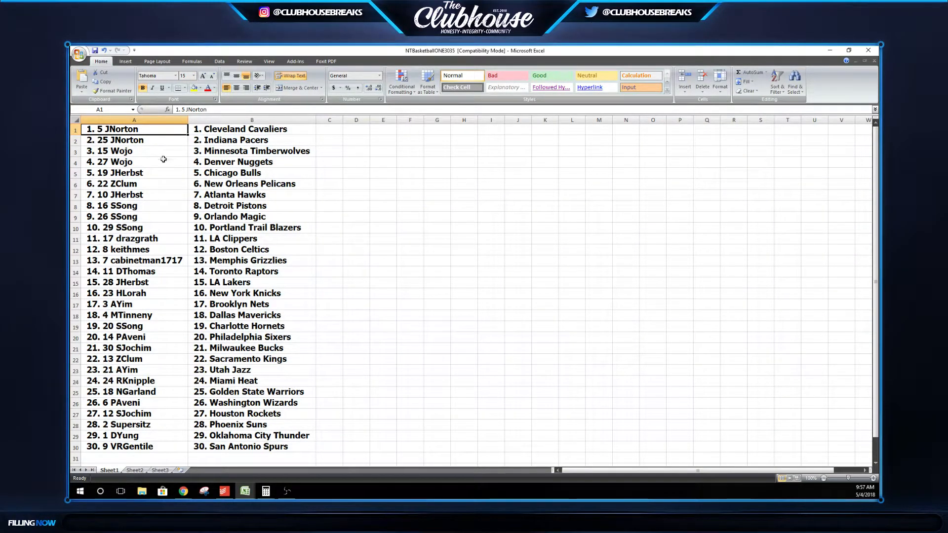
Step: Read down column A through the thirty name-and-team pairings row by row
{"action": "left_click", "coordinate": [133, 173]}
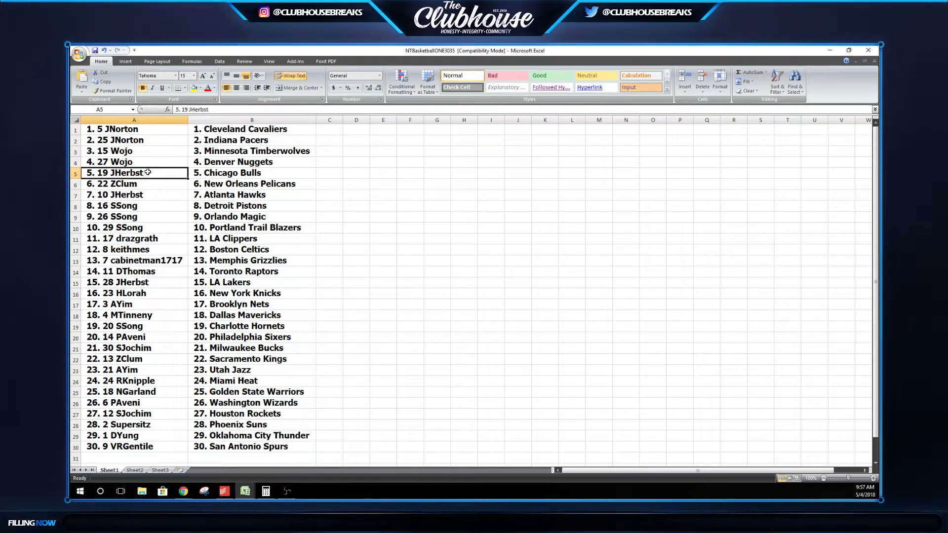
{"action": "left_click", "coordinate": [114, 184]}
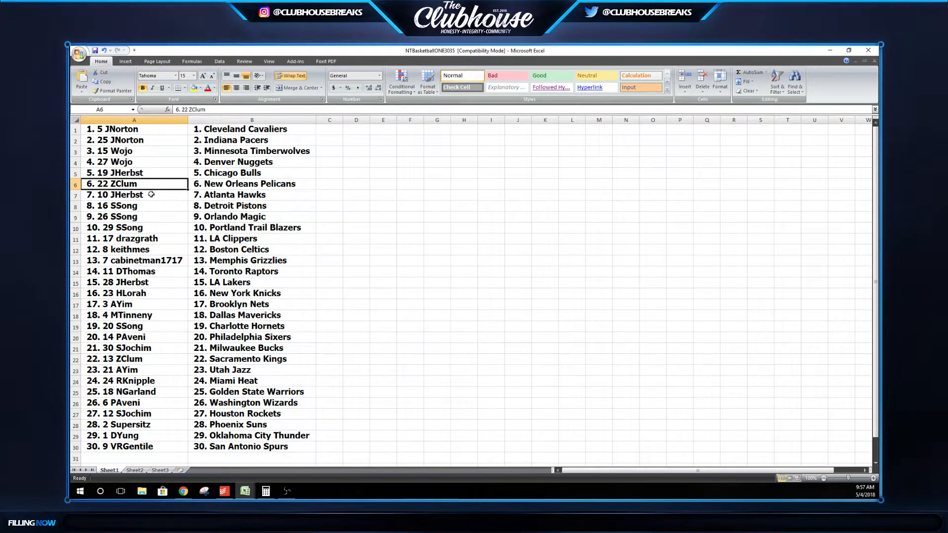
{"action": "left_click", "coordinate": [133, 206]}
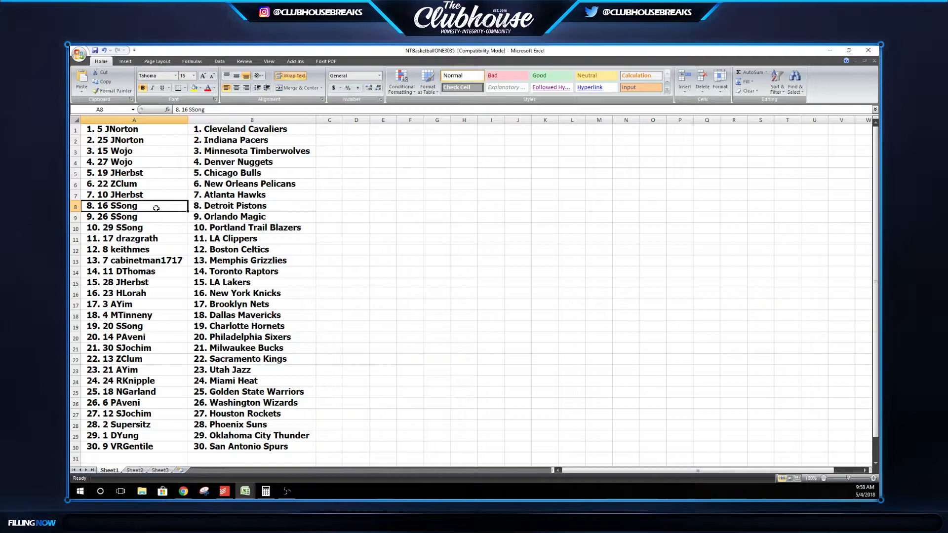
{"action": "left_click", "coordinate": [157, 227]}
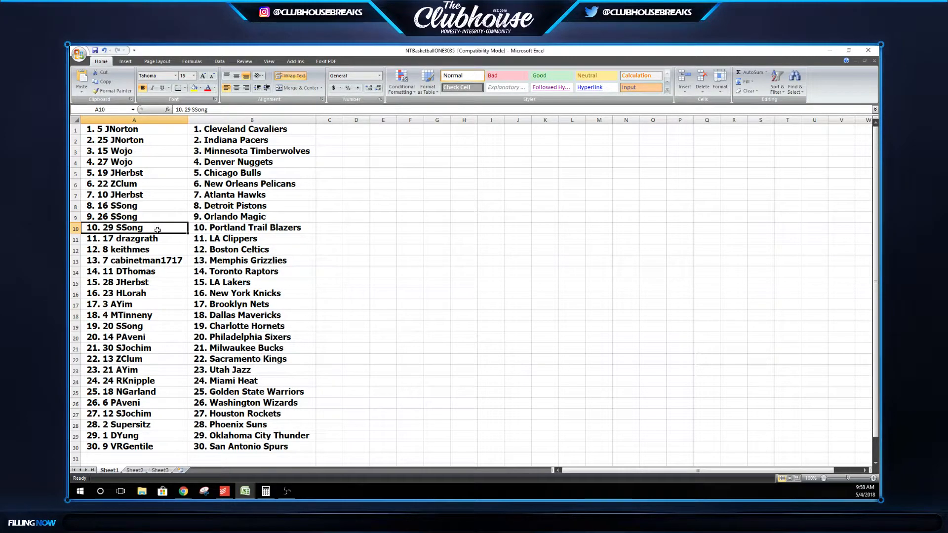
{"action": "left_click", "coordinate": [133, 249]}
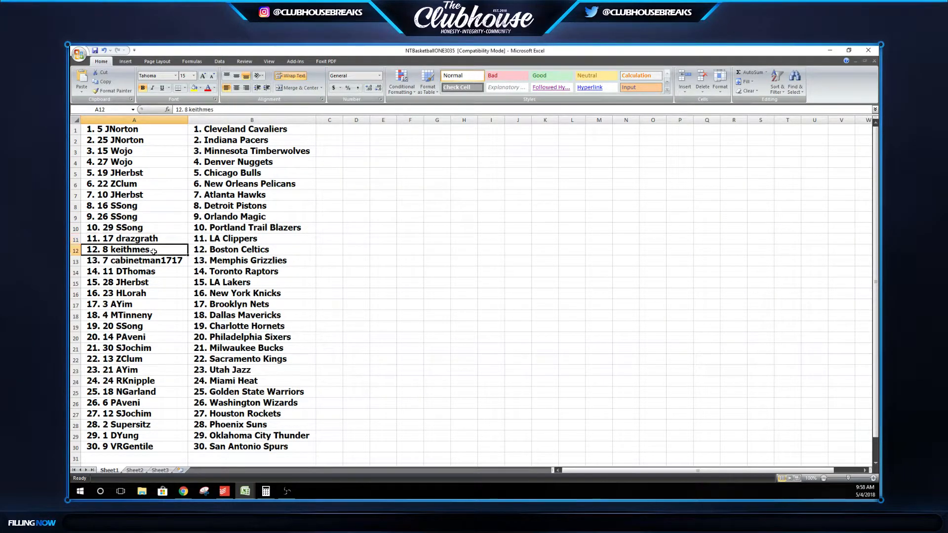
{"action": "left_click", "coordinate": [133, 261]}
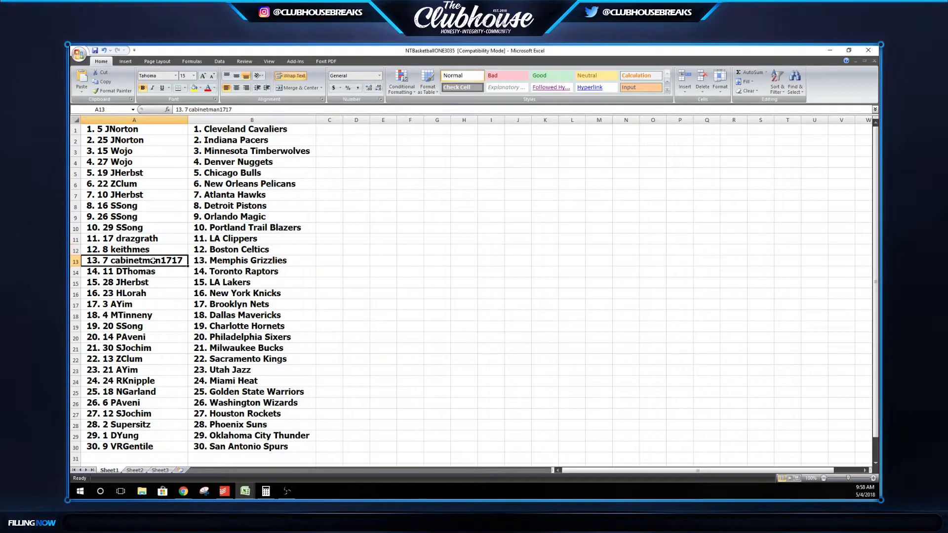
{"action": "left_click", "coordinate": [128, 271]}
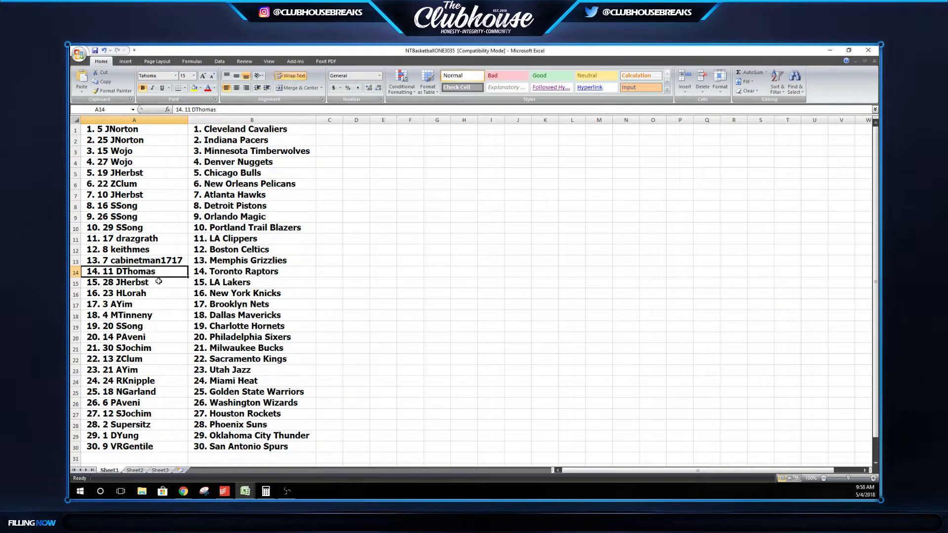
{"action": "left_click", "coordinate": [124, 282]}
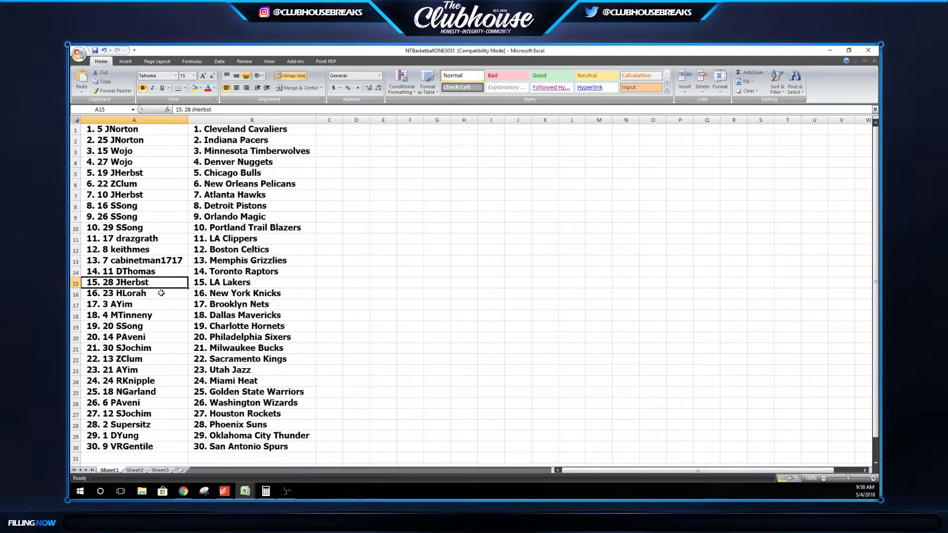
{"action": "left_click", "coordinate": [159, 305]}
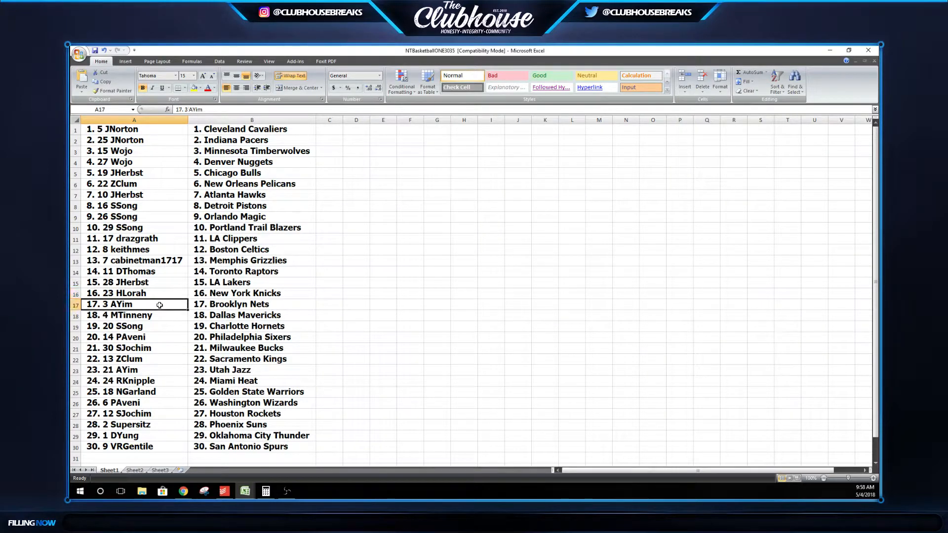
{"action": "left_click", "coordinate": [119, 315]}
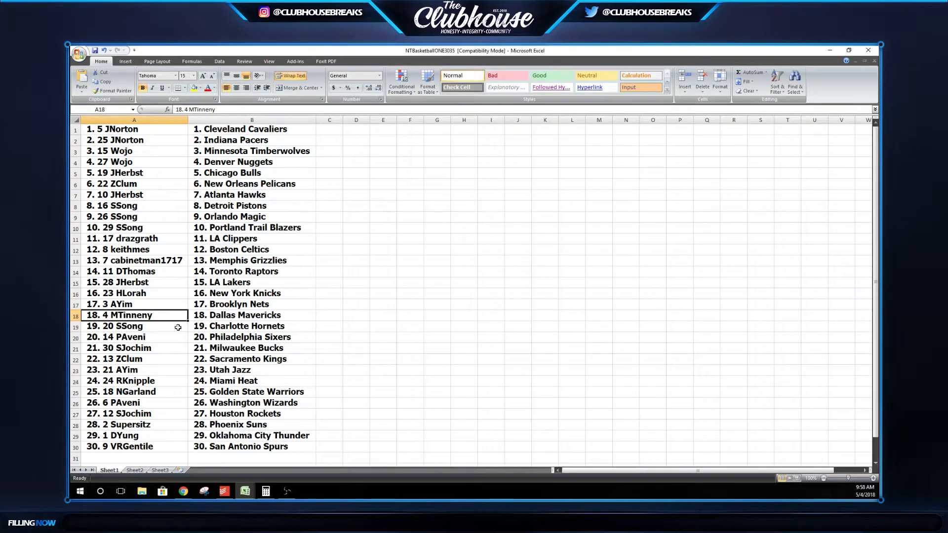
{"action": "left_click", "coordinate": [118, 338]}
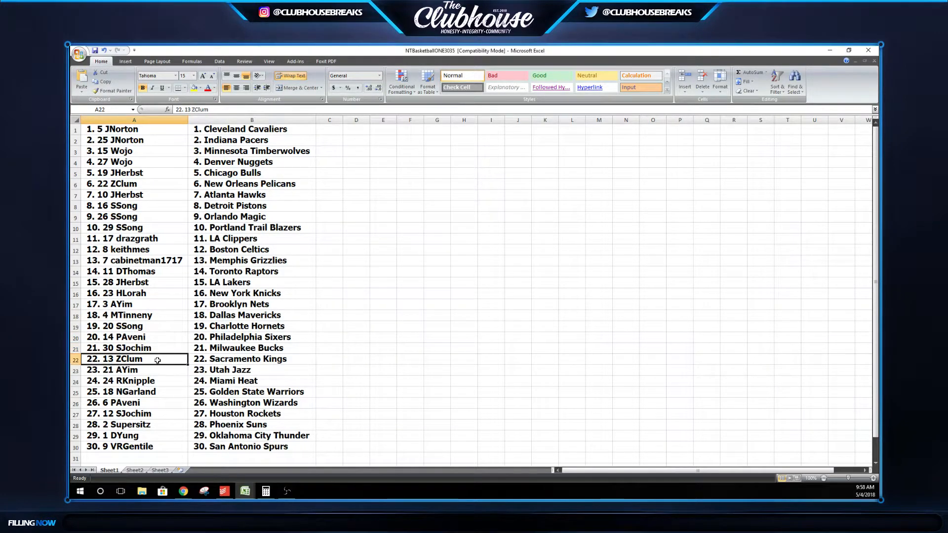
{"action": "left_click", "coordinate": [133, 369]}
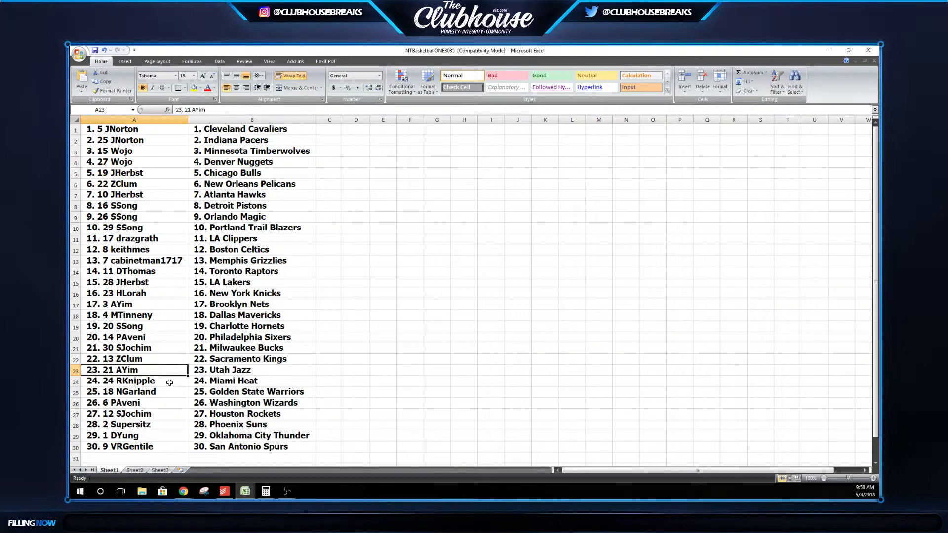
{"action": "left_click", "coordinate": [121, 391]}
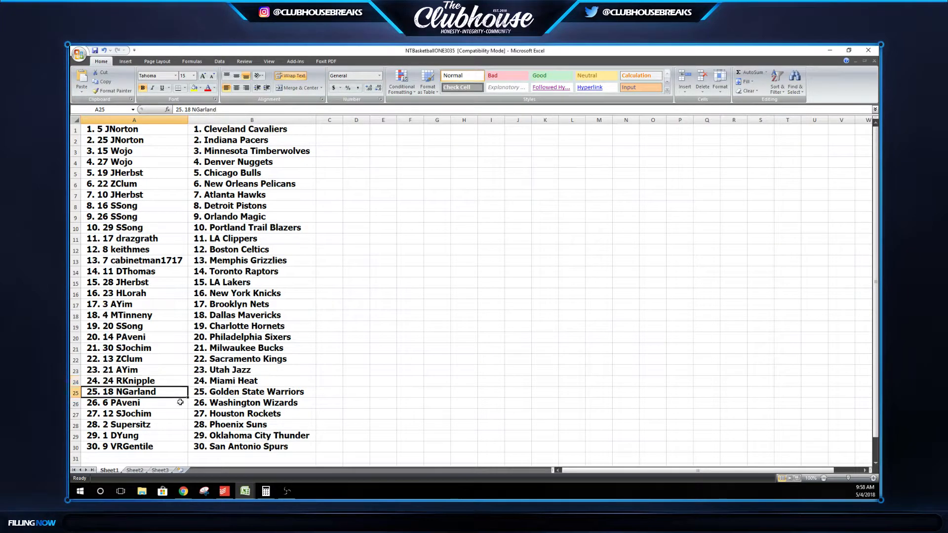
{"action": "left_click", "coordinate": [123, 413]}
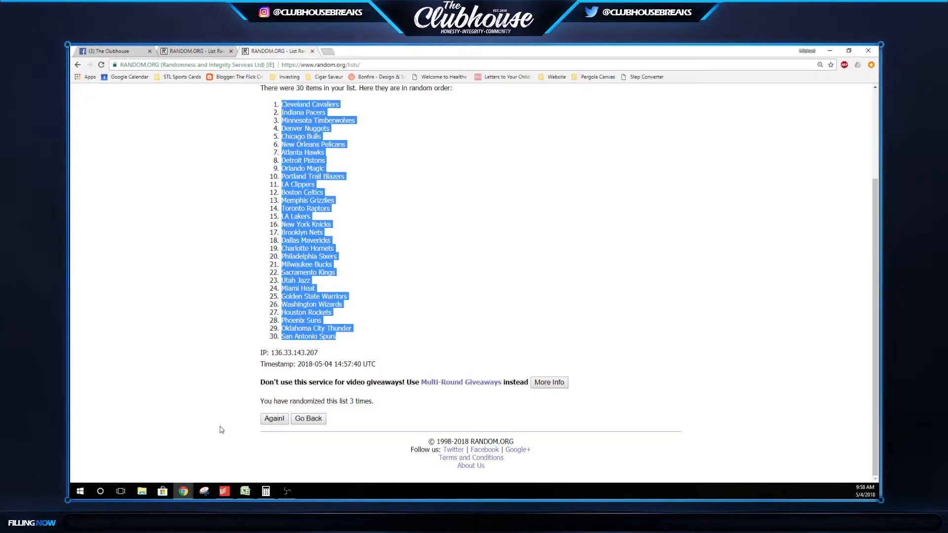
Step: Draft the comment 'DONE!' on the Facebook group thread
{"action": "left_click", "coordinate": [107, 51]}
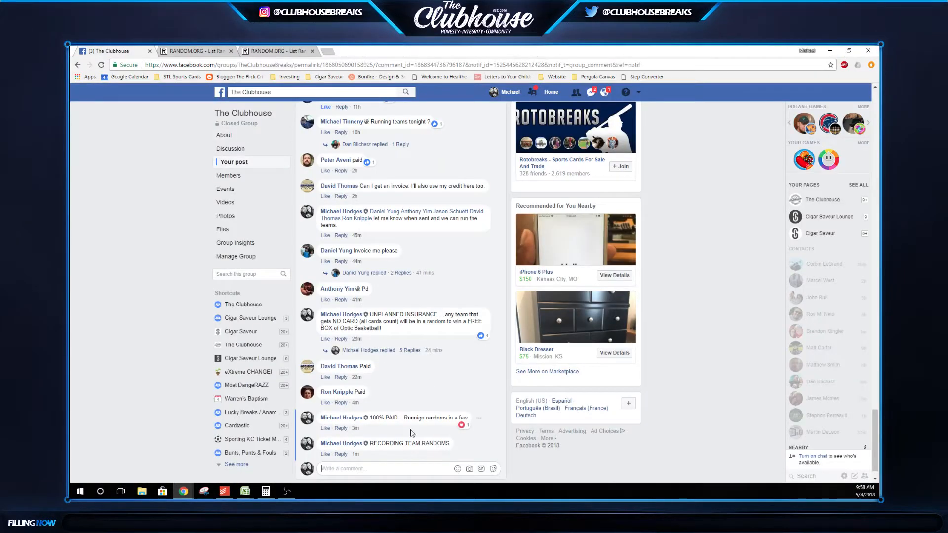
{"action": "type", "text": "DONE!"}
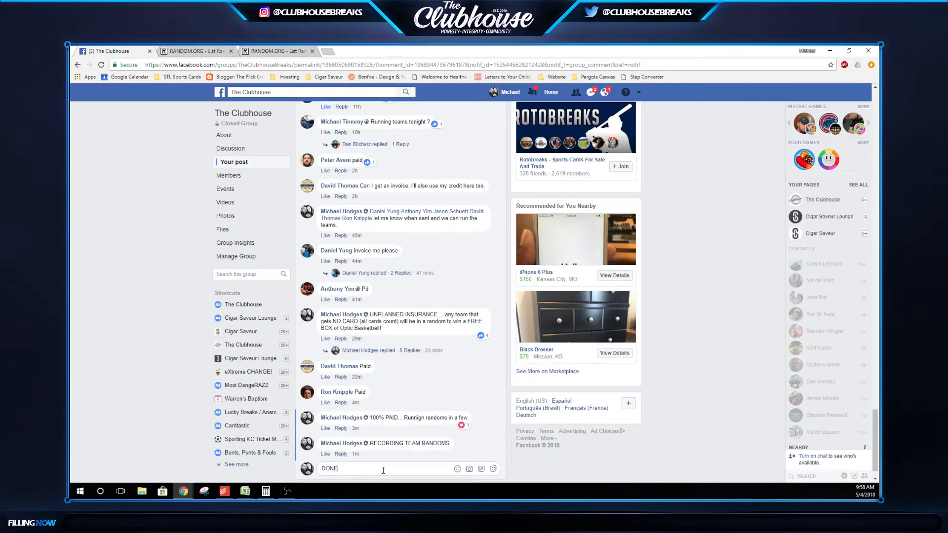